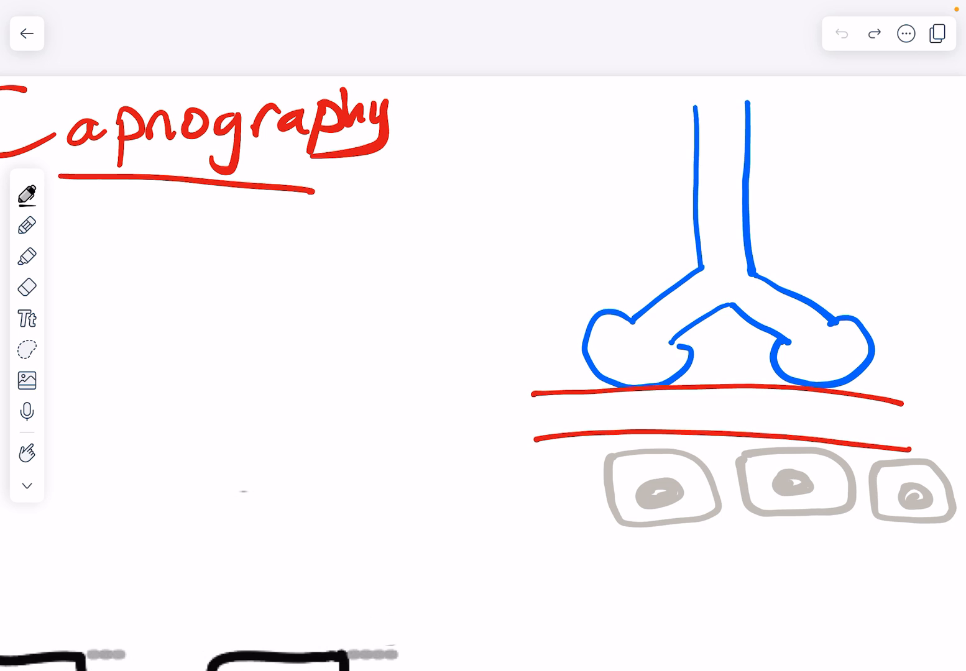
# Write 'Metabolism' and the CO2 + H2O equation, and draw arrows through paCO2 to a circled ETCO2
pyautogui.write('Mela')
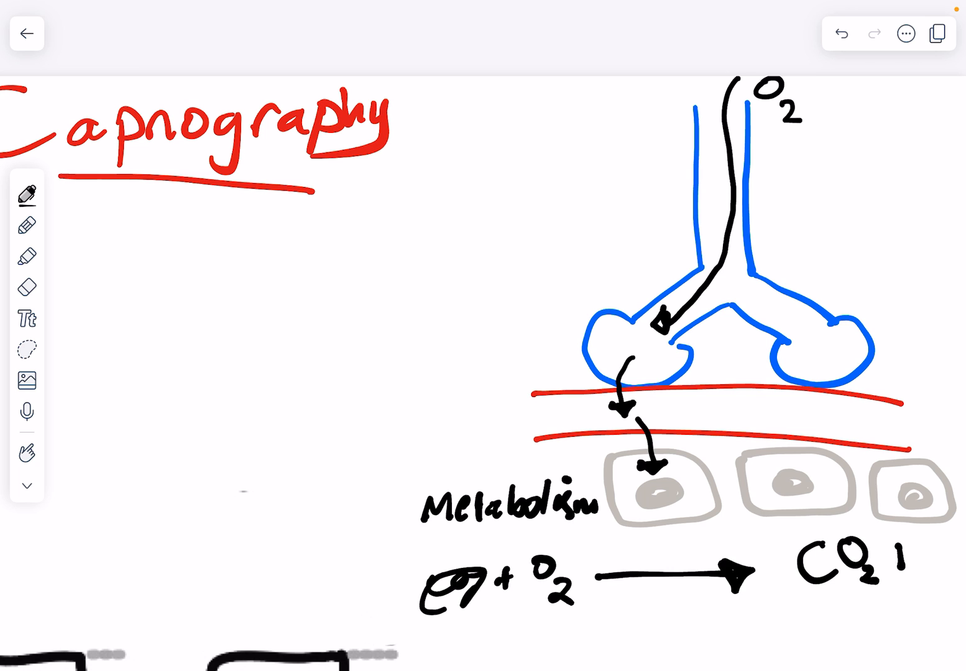
pyautogui.write('+H2O')
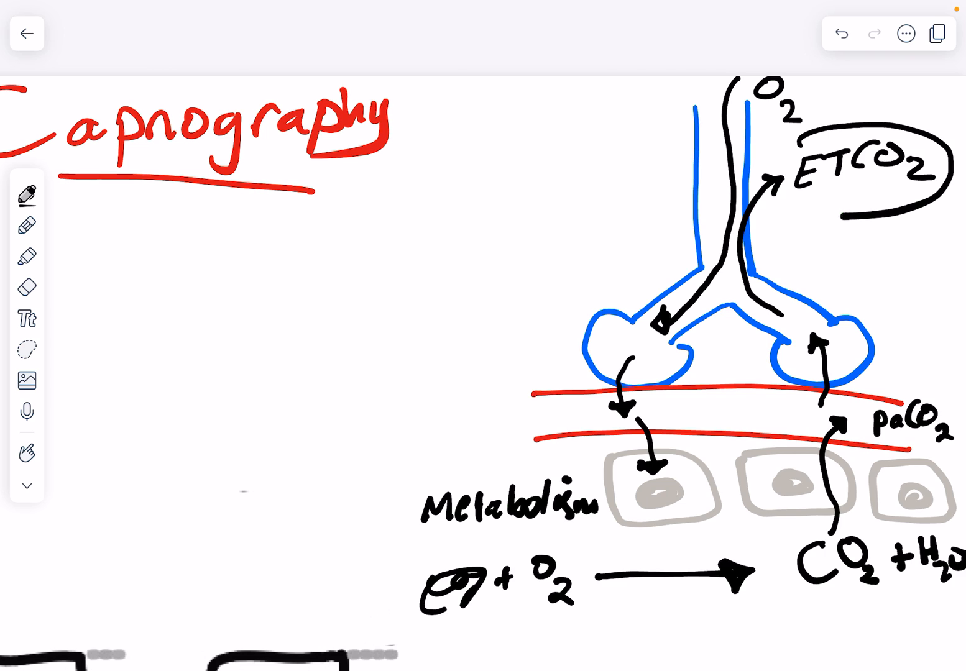
# Highlight the ETCO2 bubble yellow, then return to the pen with blue ink
pyautogui.click(27, 254)
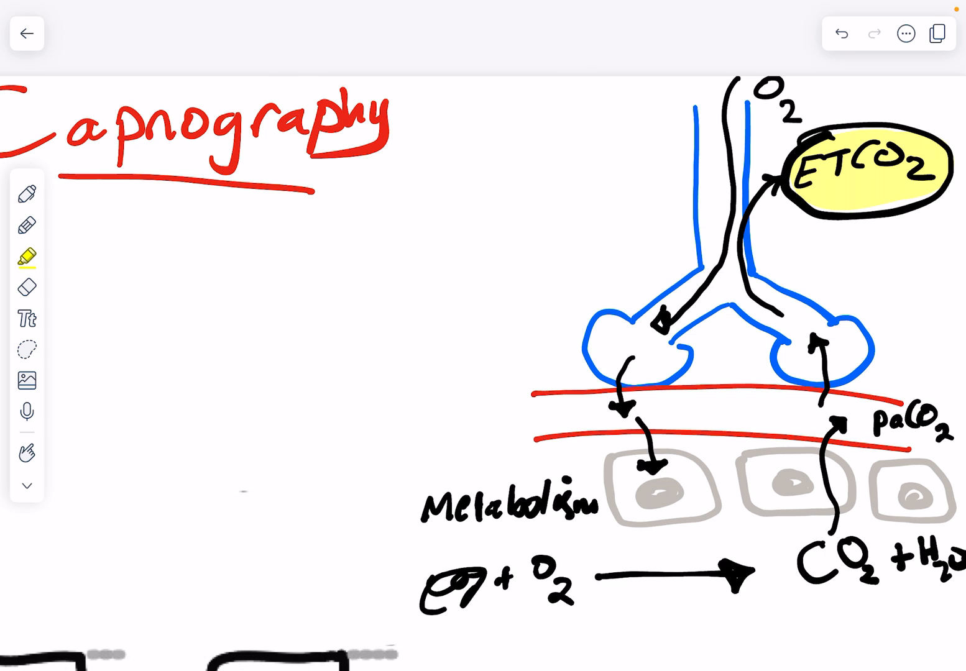
pyautogui.click(27, 221)
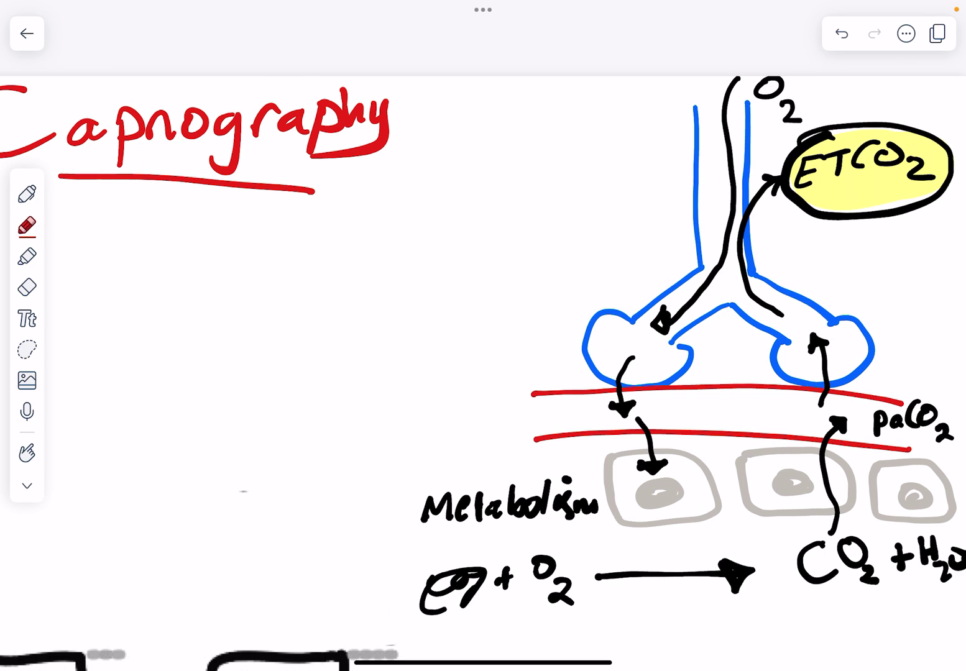
pyautogui.click(27, 197)
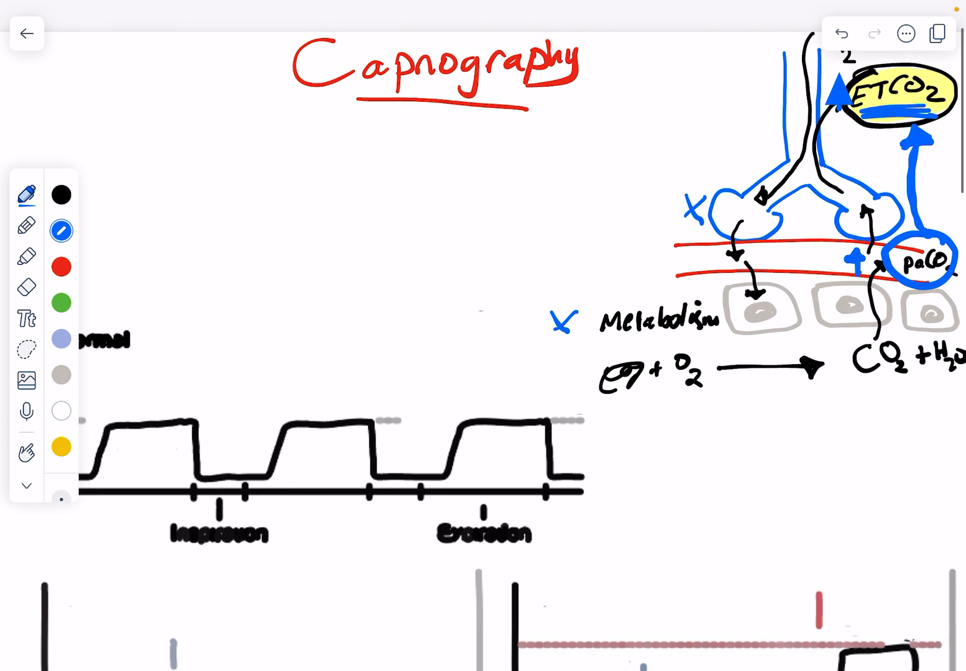
# Add a blue CO2 axis arrow, circled CO2 label, 'cycles' label and first-cycle arrows
pyautogui.scroll(-3)
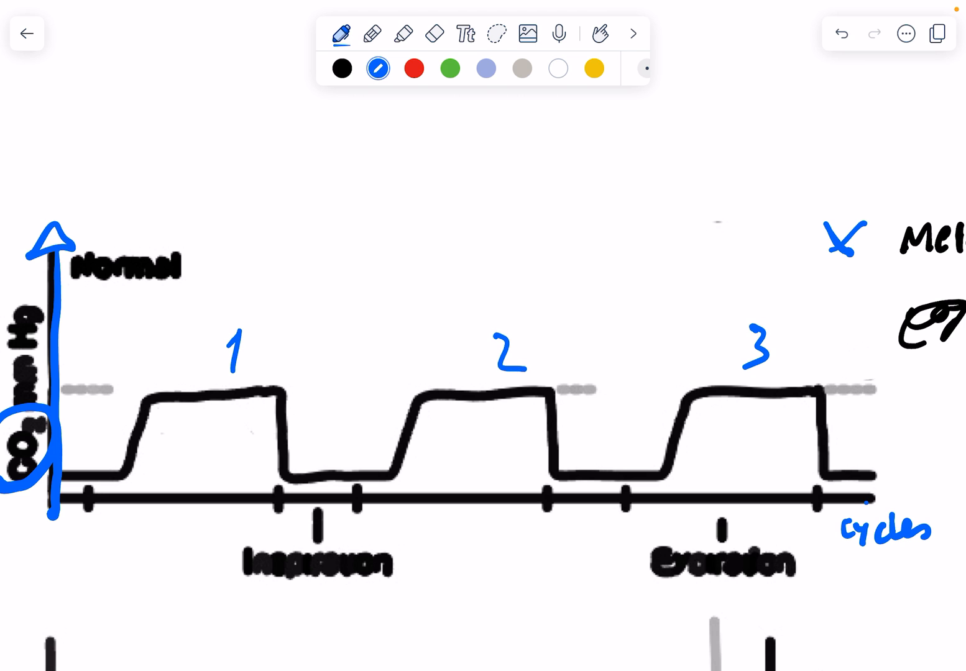
pyautogui.click(842, 33)
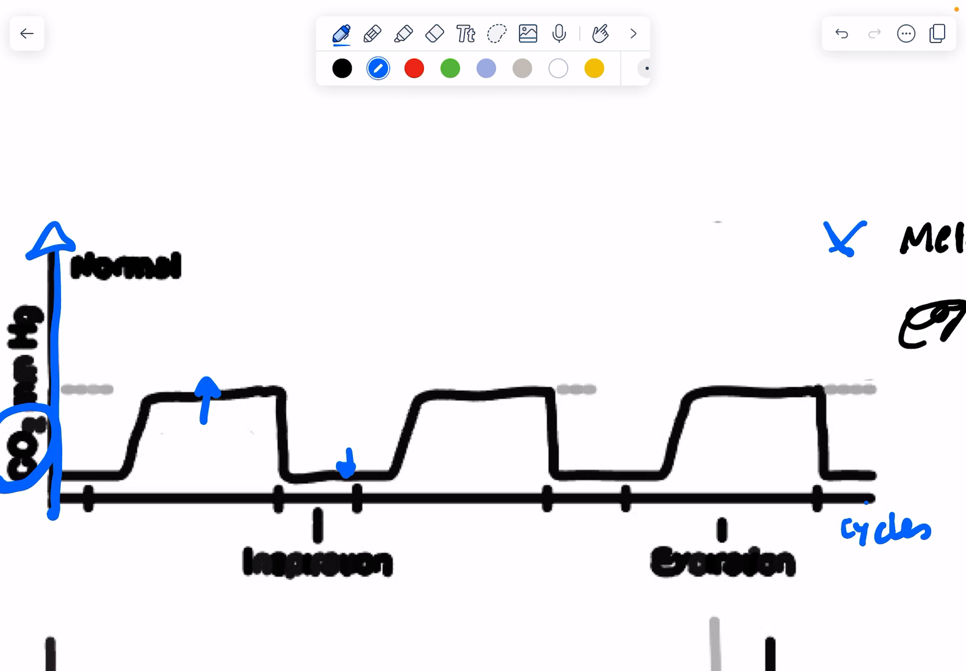
# Write 'atmosphere', 'N2/O2' and 'cycles' in blue, circling the CO2 axis and Inspiration labels
pyautogui.click(843, 34)
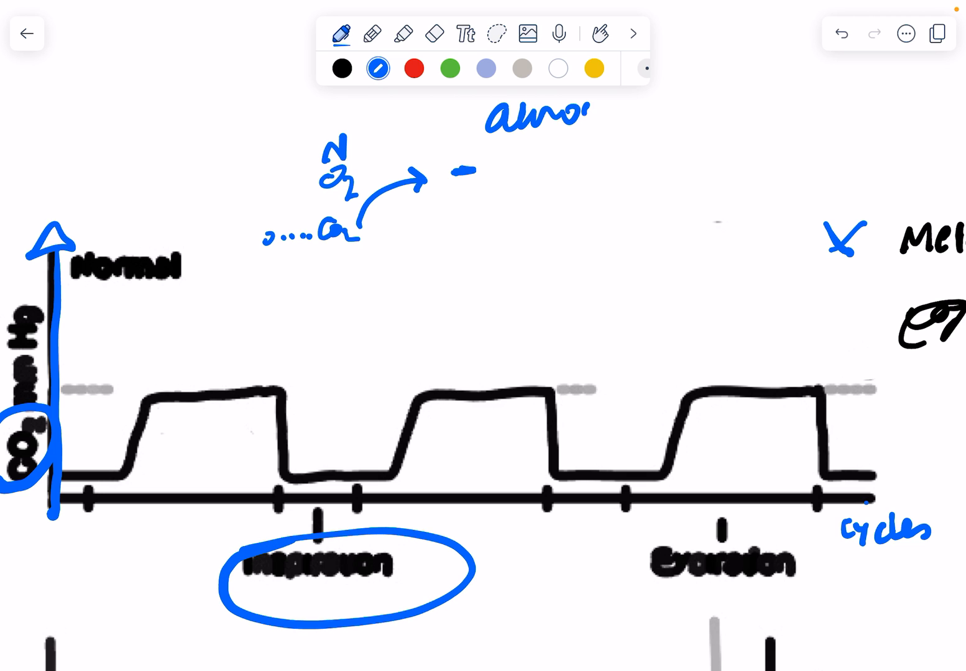
pyautogui.write('atmosphere')
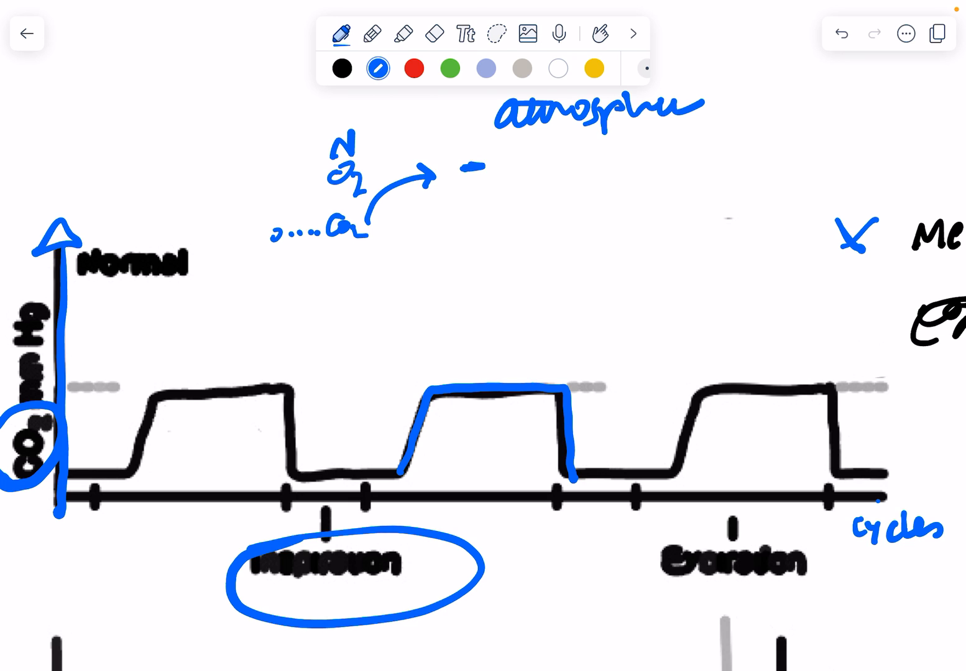
pyautogui.click(488, 357)
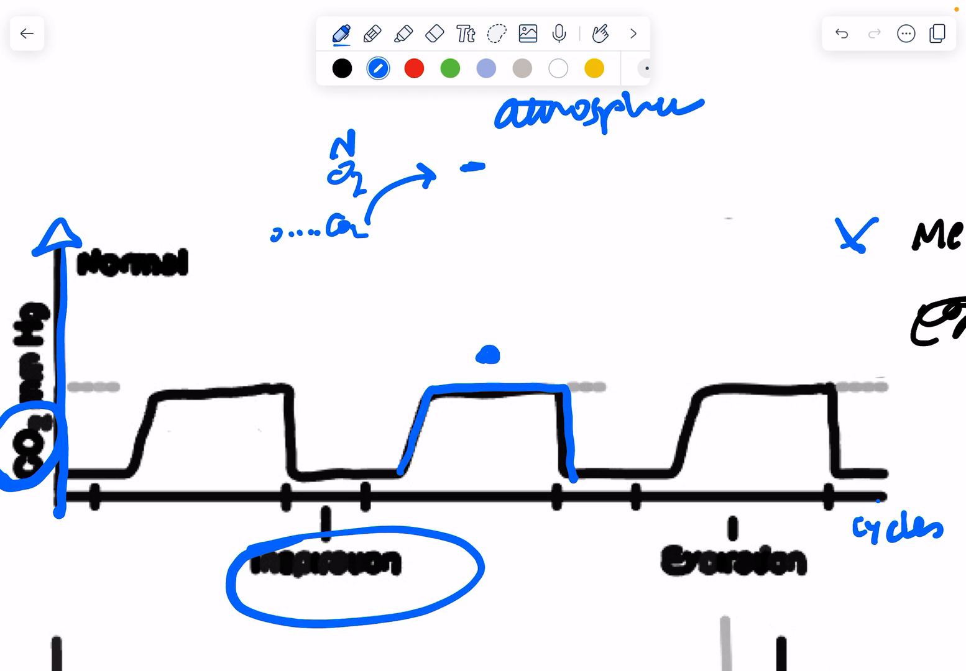
pyautogui.click(842, 33)
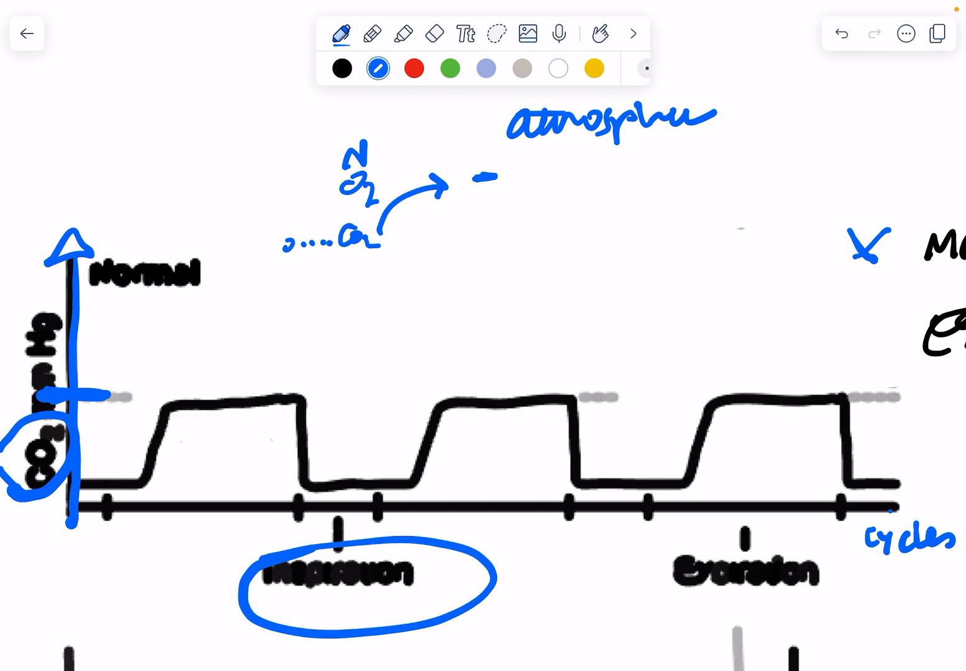
pyautogui.click(414, 68)
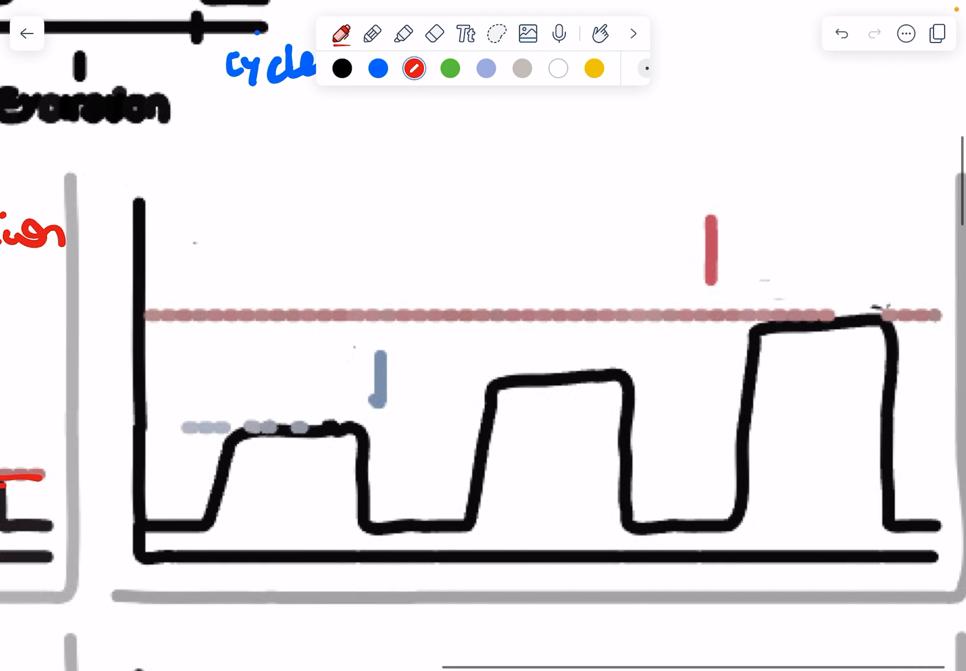
# Write 'Hypoventilation' in red with upward arrows and ↑PaCO2 notes on the rising waveform
pyautogui.click(341, 434)
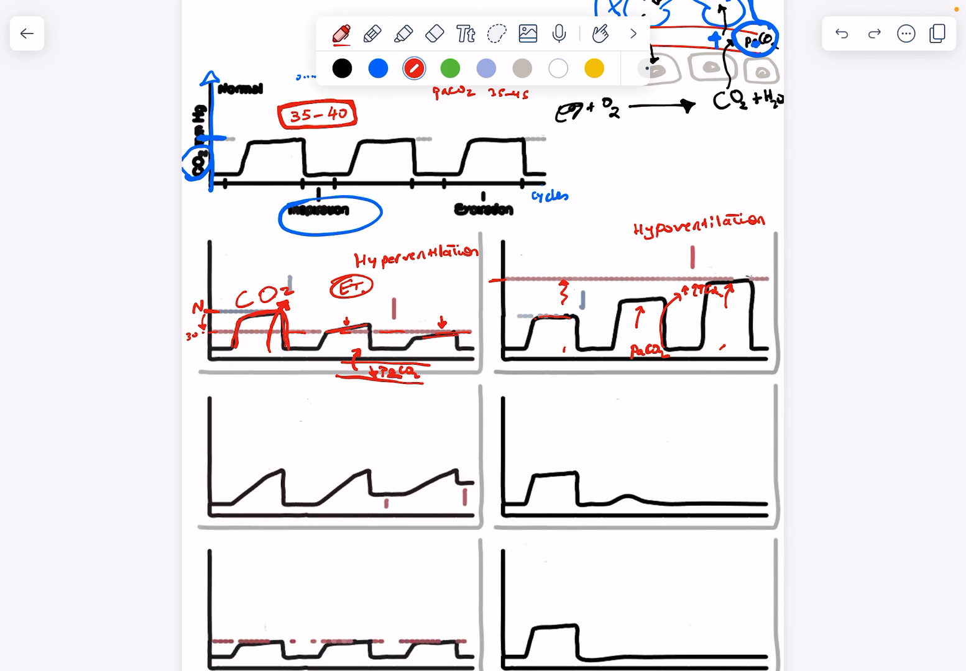
# Write 'Sharkfin' in red, sketch a fin, and draw slanted arrows along the upstrokes
pyautogui.write('Sharkfin')
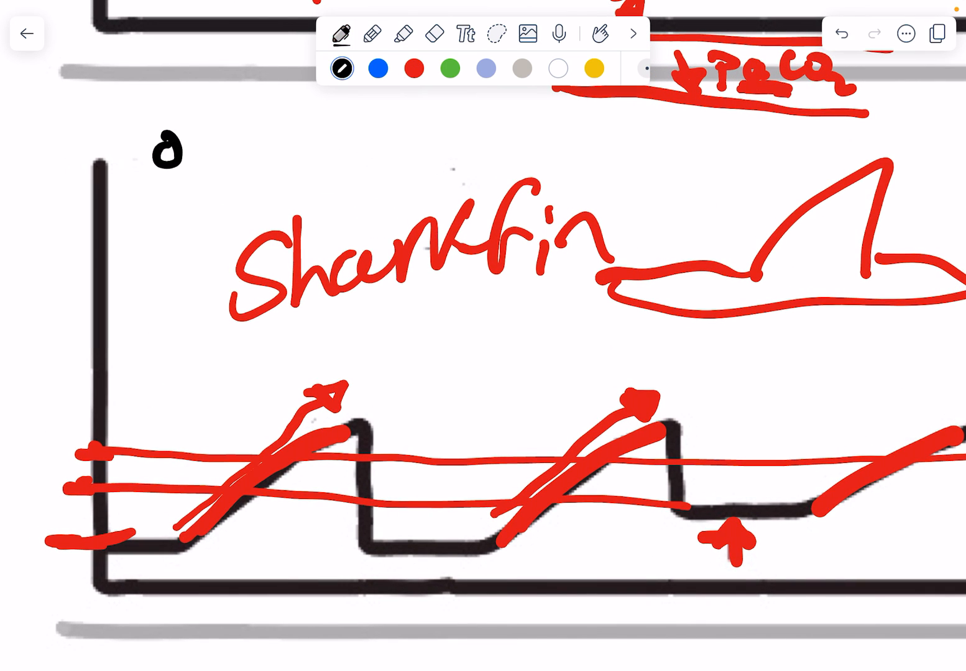
pyautogui.write('b Strucu')
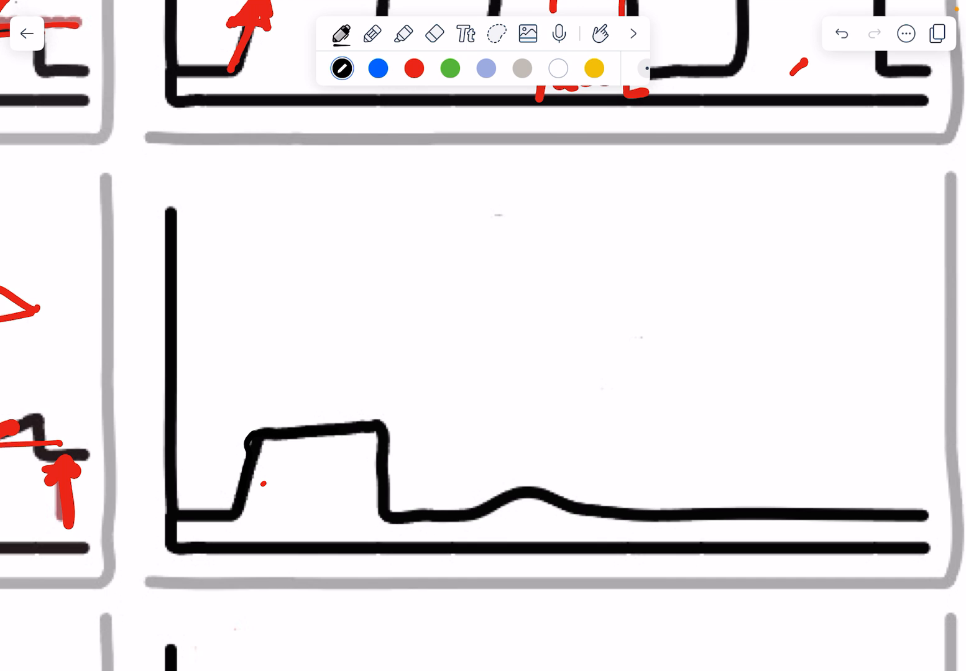
# Select the red pen and scroll through the lesson page
pyautogui.click(414, 68)
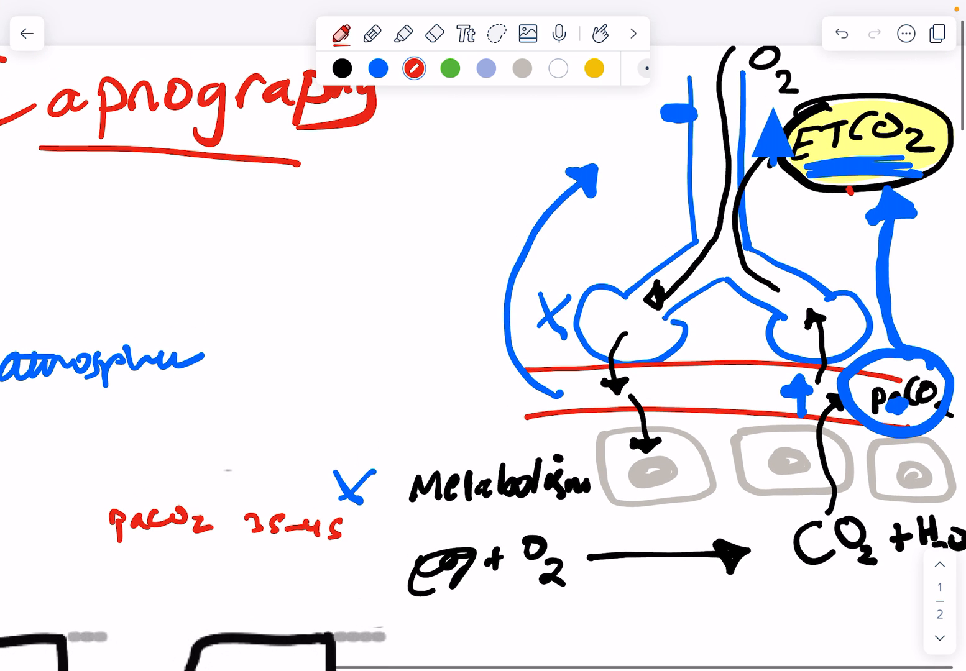
pyautogui.scroll(-3)
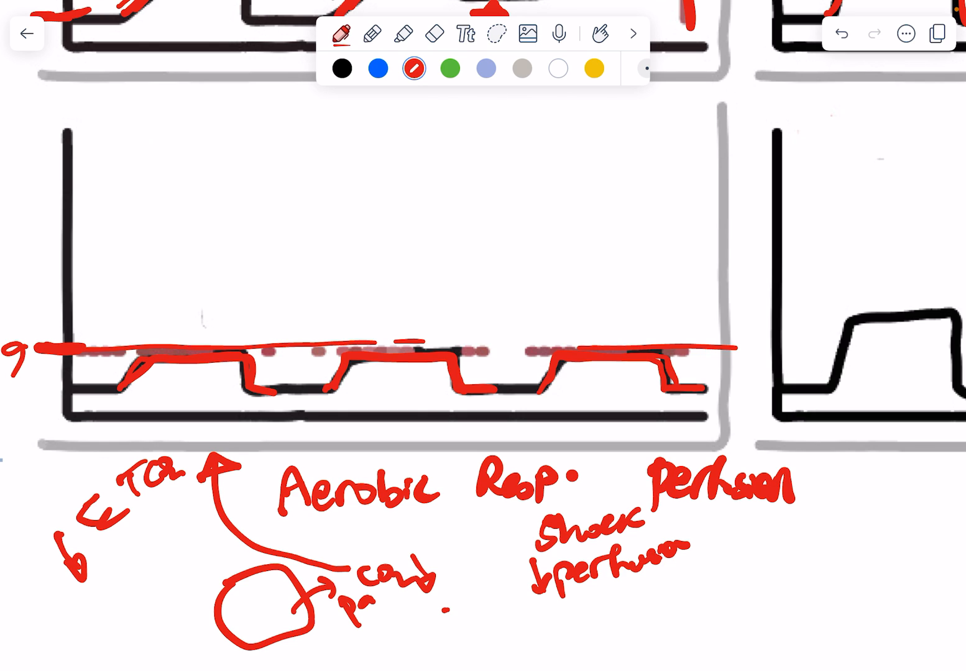
pyautogui.click(370, 69)
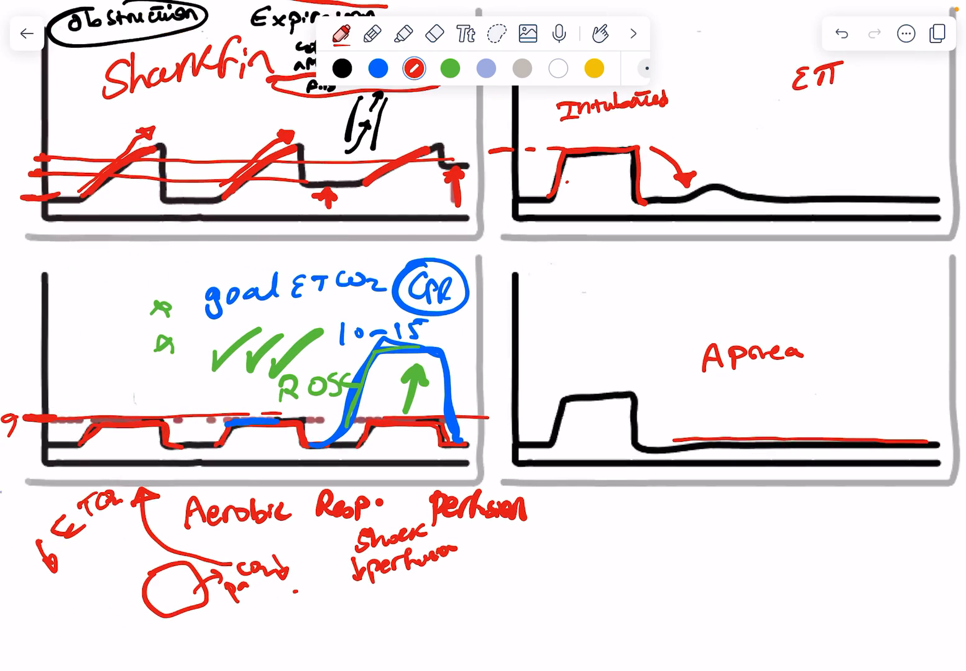
# Scroll back to the Capnography title, gas-exchange diagram and normal capnogram
pyautogui.scroll(3)
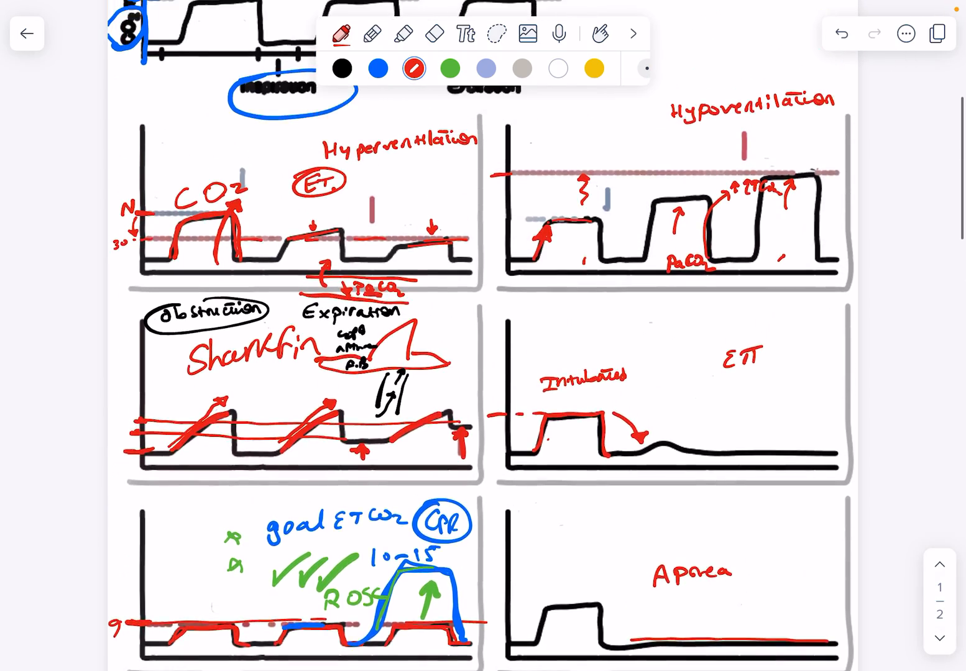
pyautogui.scroll(3)
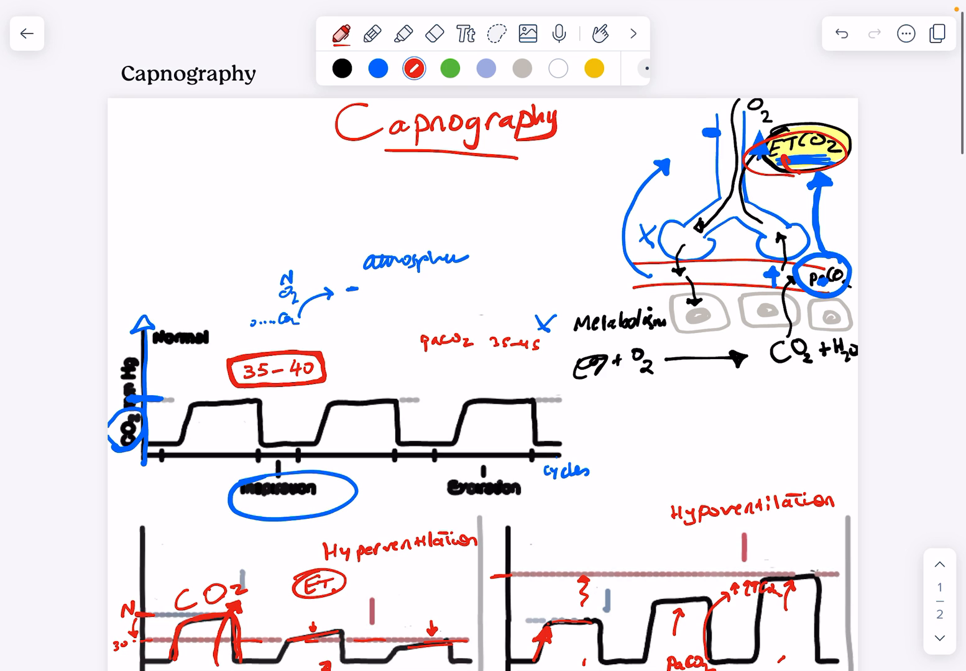